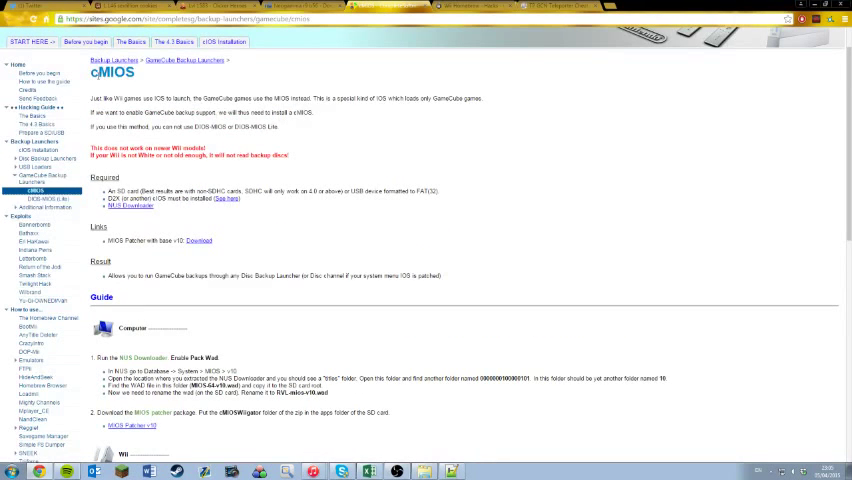
Step: Open Downloads and browse into the codemgr1.2 zip archive's folder
{"action": "scroll", "scroll_direction": "down", "scroll_amount": 3}
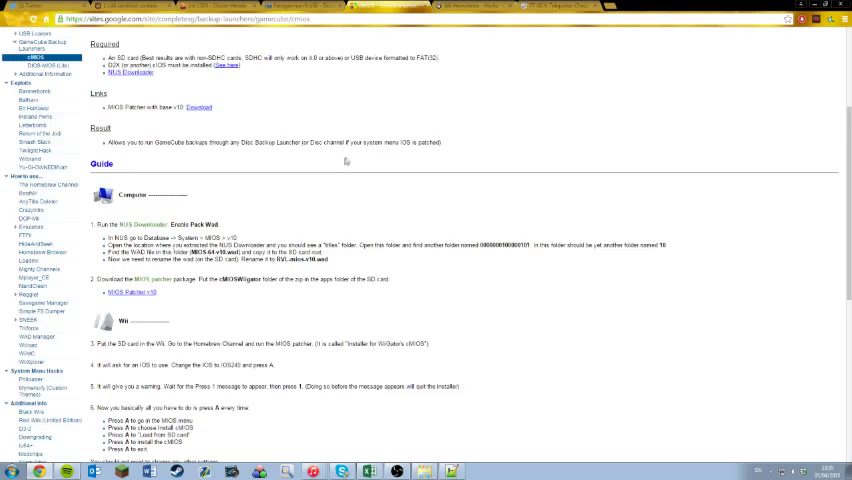
{"action": "scroll", "scroll_direction": "down", "scroll_amount": 3}
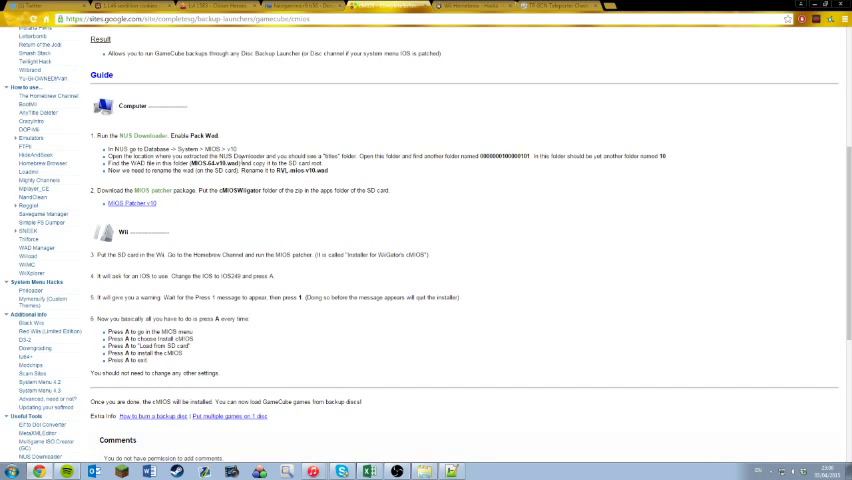
{"action": "scroll", "scroll_direction": "up", "scroll_amount": 3}
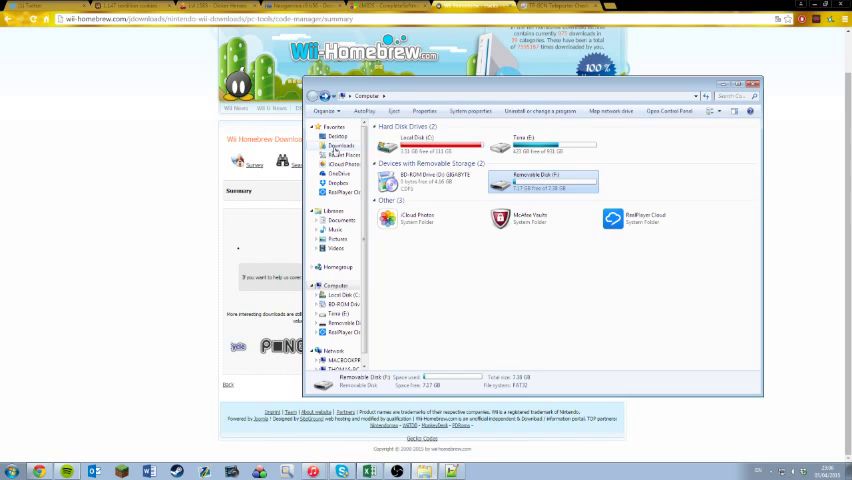
{"action": "left_click", "coordinate": [342, 146]}
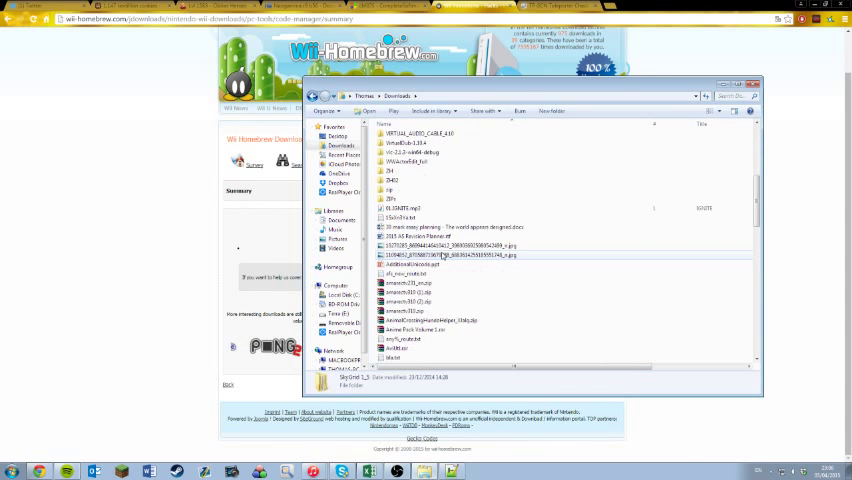
{"action": "scroll", "scroll_direction": "down", "scroll_amount": 3}
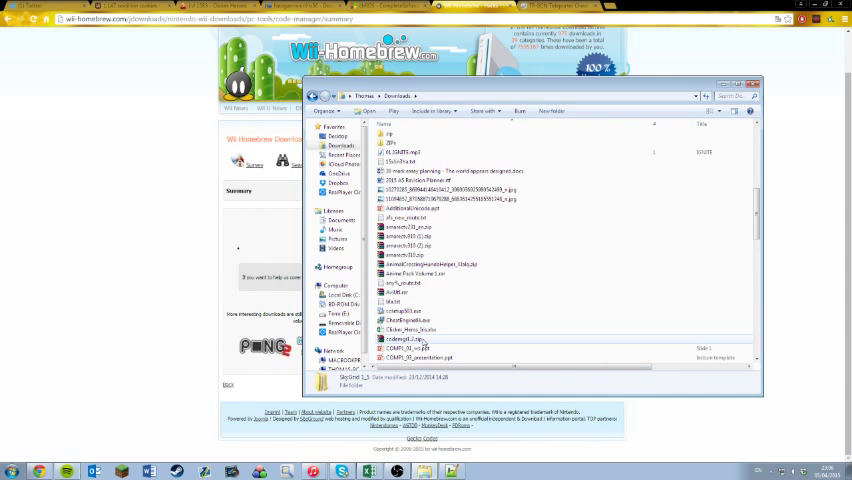
{"action": "double_click", "coordinate": [410, 339]}
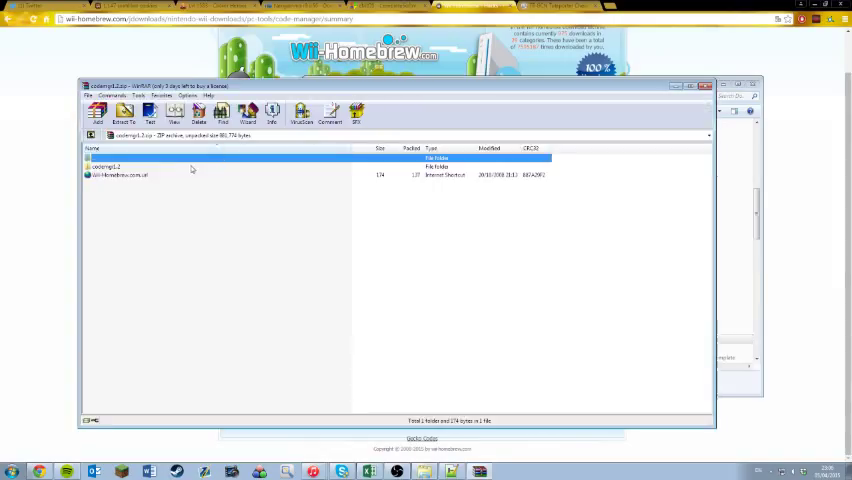
{"action": "double_click", "coordinate": [108, 167]}
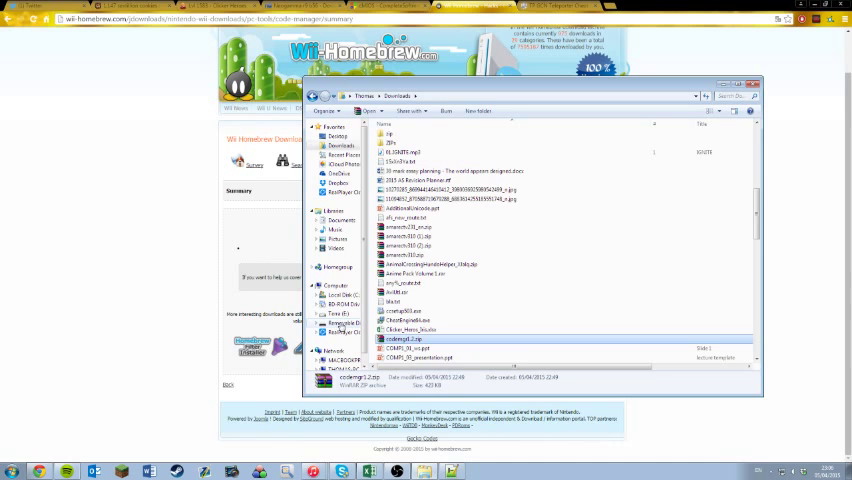
Step: On Terra (E:), read codemanager.ini in Notepad, then run codemanager.exe
{"action": "left_click", "coordinate": [330, 314]}
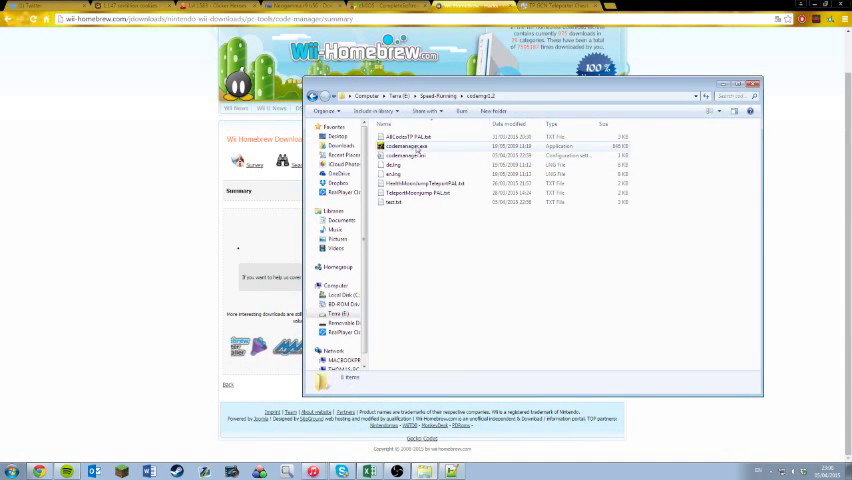
{"action": "left_click", "coordinate": [410, 155]}
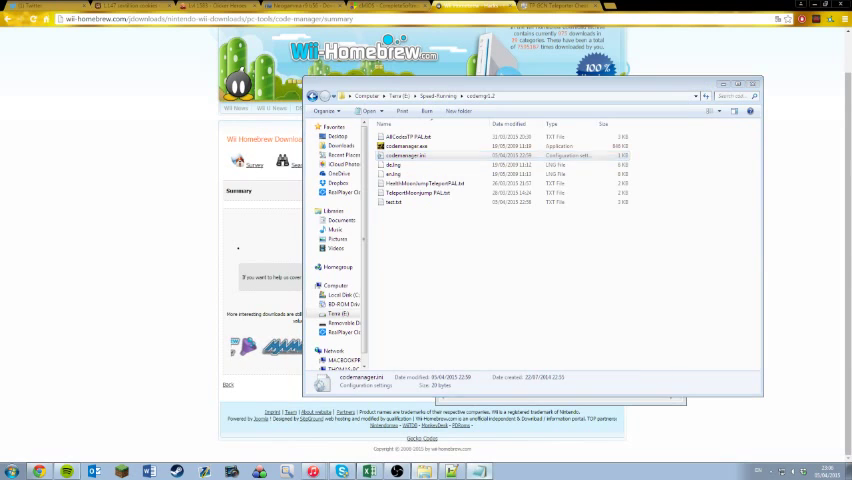
{"action": "double_click", "coordinate": [403, 155]}
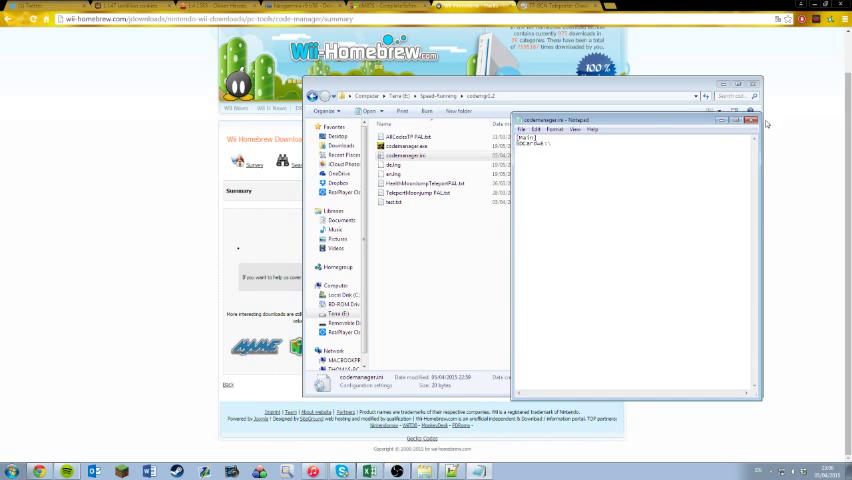
{"action": "left_click", "coordinate": [751, 120]}
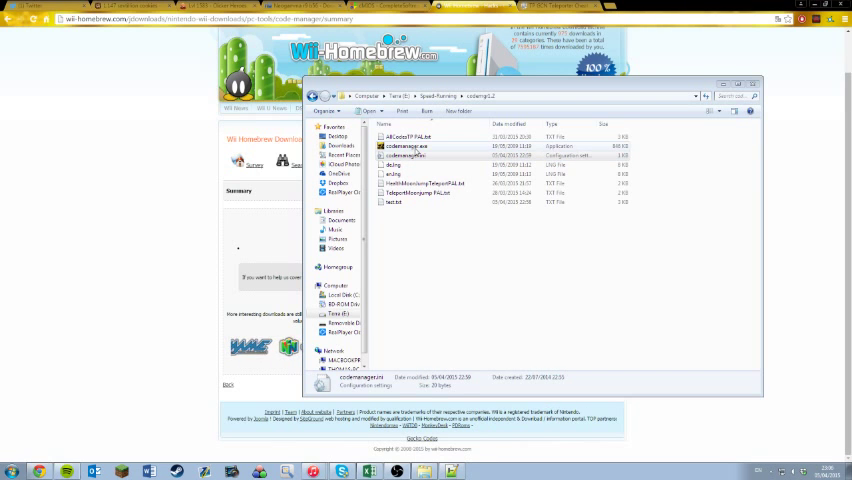
{"action": "double_click", "coordinate": [405, 146]}
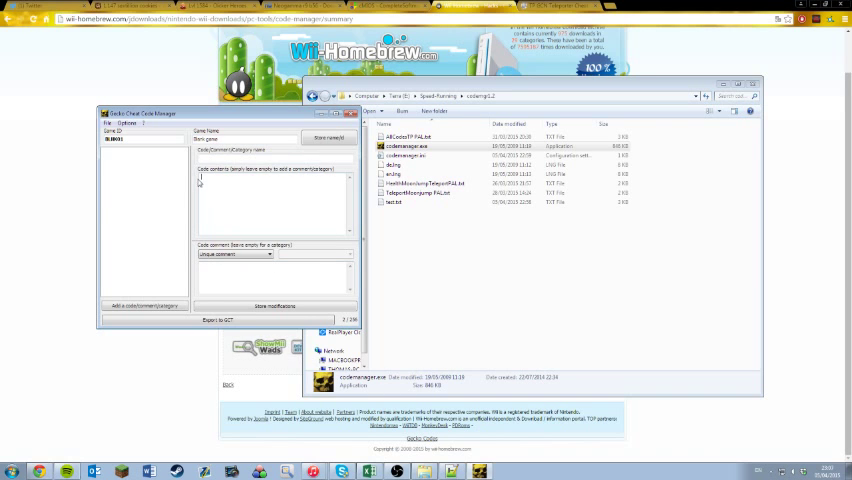
Step: Load the GZ2P01 list and inspect the Moon Jump and Boss Flag Toggle codes
{"action": "left_click", "coordinate": [115, 139]}
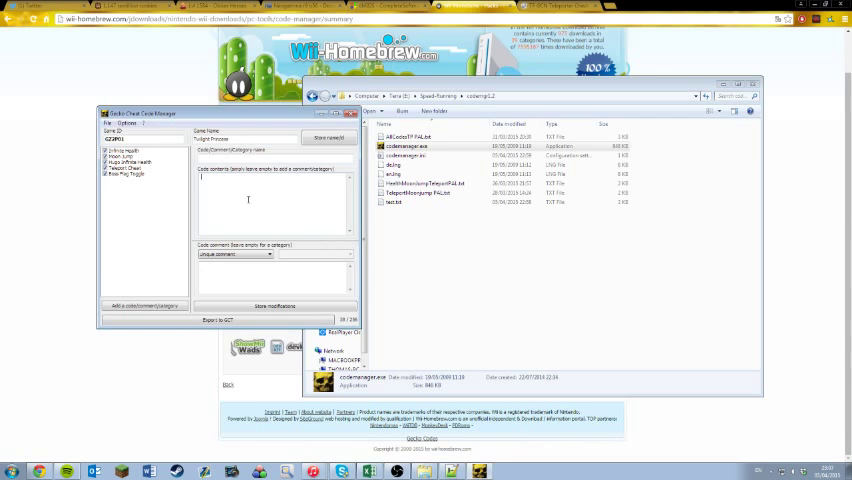
{"action": "triple_click", "coordinate": [115, 138]}
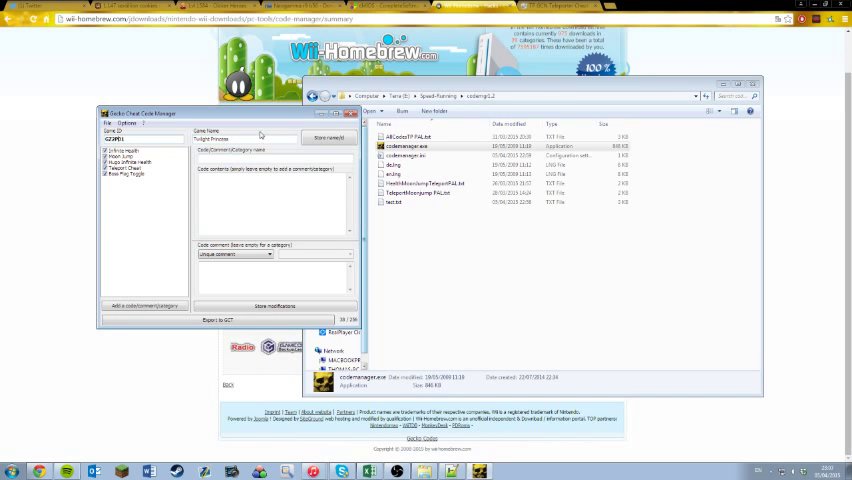
{"action": "triple_click", "coordinate": [240, 137]}
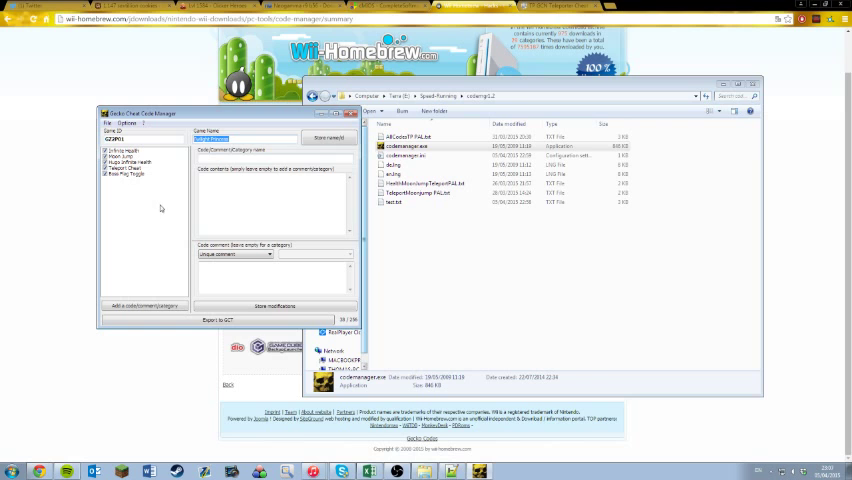
{"action": "left_click", "coordinate": [120, 157]}
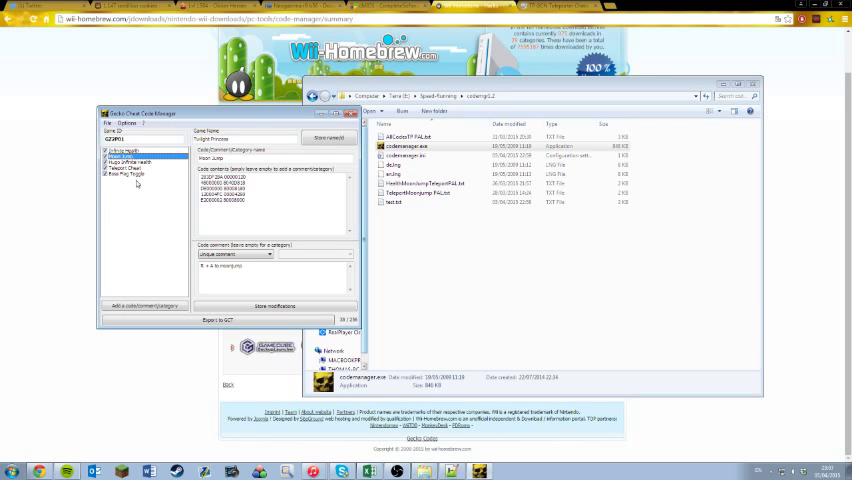
{"action": "left_click", "coordinate": [127, 174]}
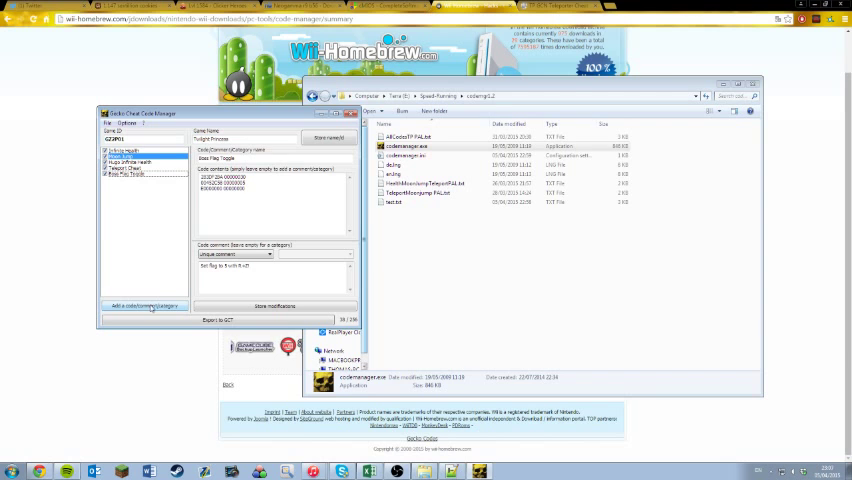
Step: Add a code named Teleport and fill in its PAL code lines and comment
{"action": "left_click", "coordinate": [144, 306]}
{"action": "type", "text": "Te"}
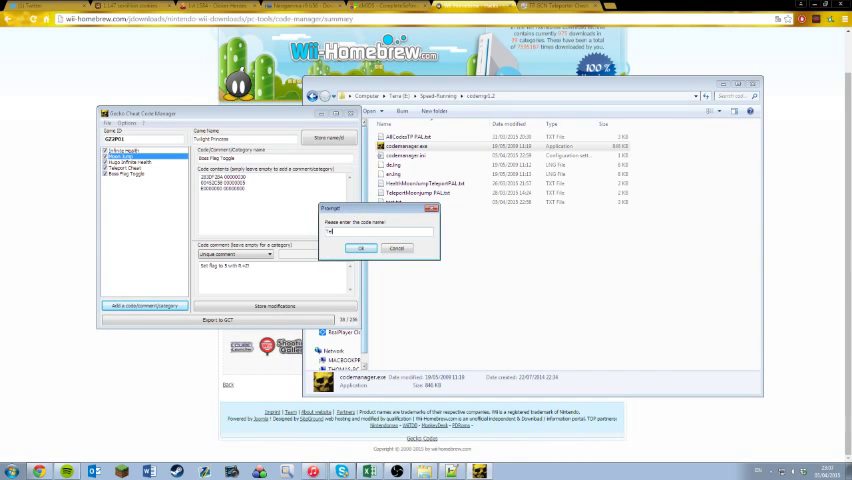
{"action": "left_click", "coordinate": [360, 248]}
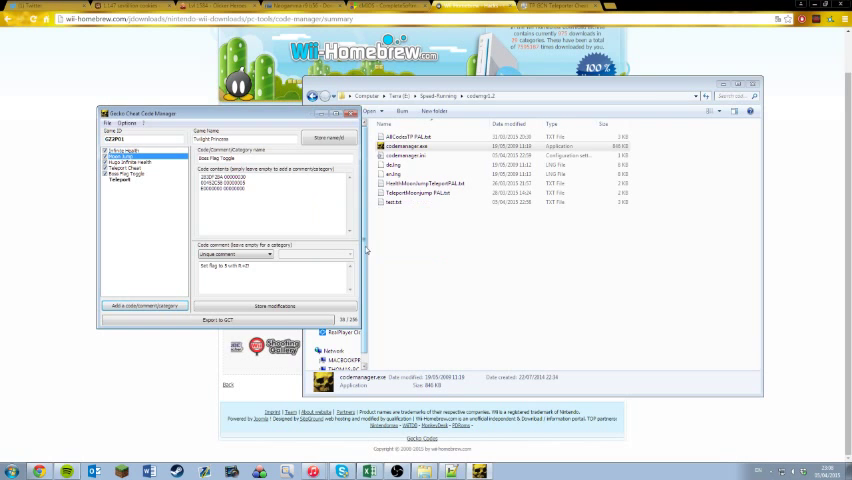
{"action": "left_click", "coordinate": [125, 174]}
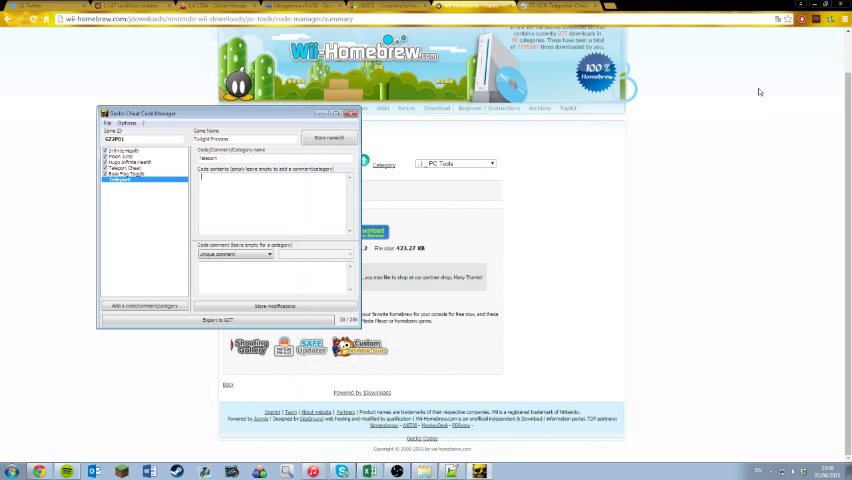
{"action": "left_click", "coordinate": [530, 7]}
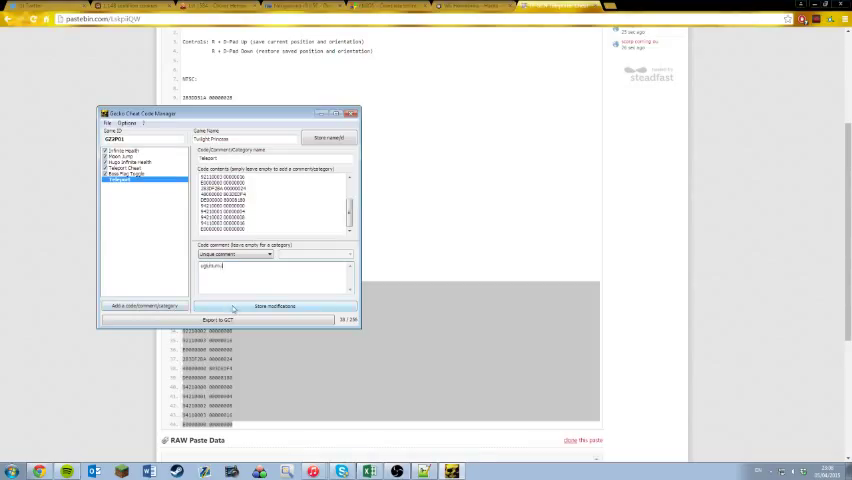
Step: Store the Teleport modifications, confirm Yes at the Caution prompt, and recheck Teleport
{"action": "left_click", "coordinate": [120, 180]}
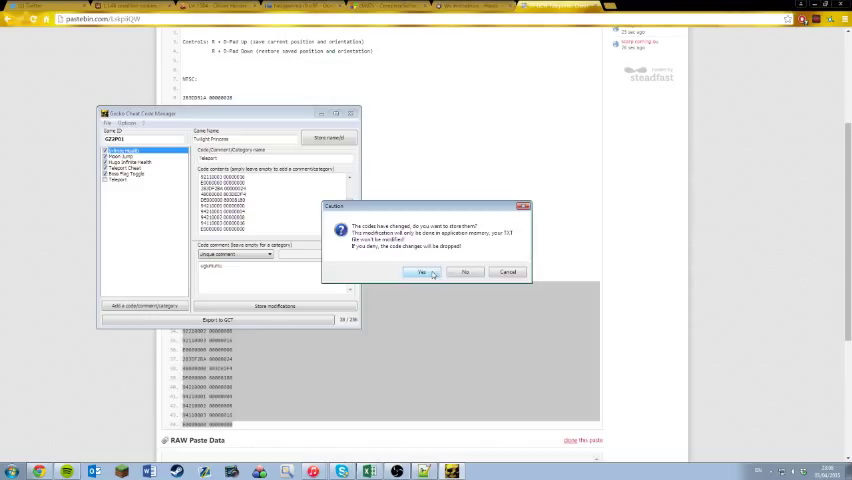
{"action": "left_click", "coordinate": [422, 272]}
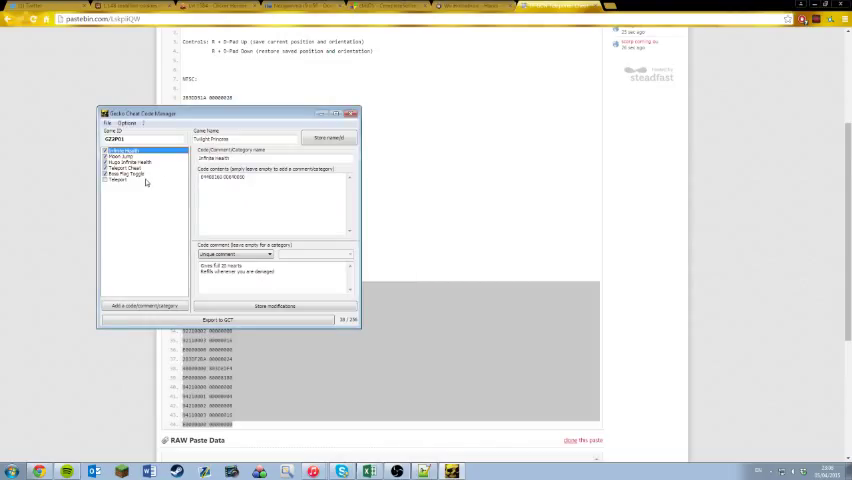
{"action": "left_click", "coordinate": [125, 176]}
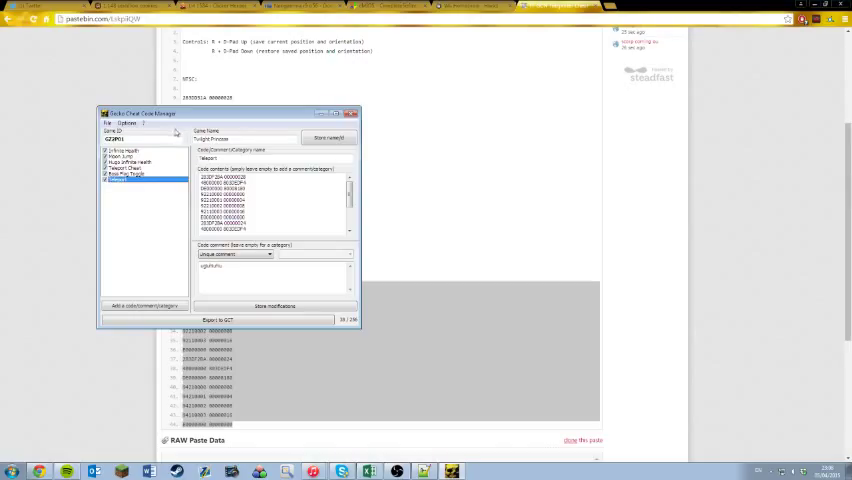
{"action": "left_click", "coordinate": [107, 123]}
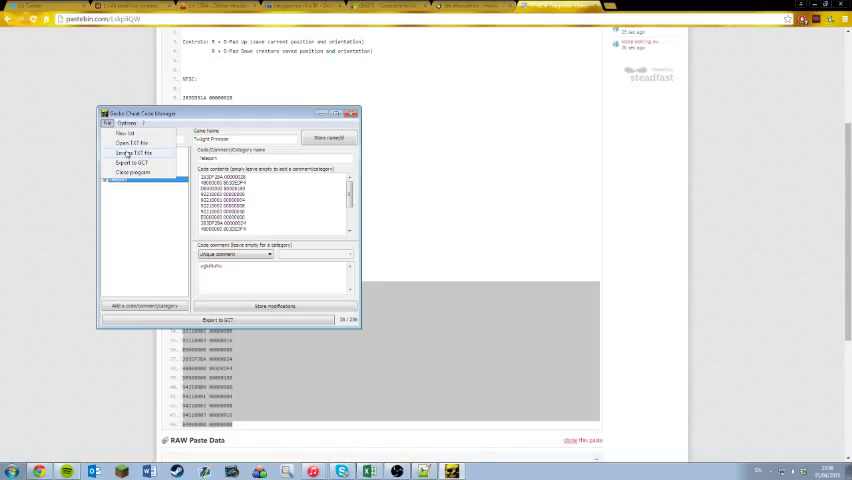
Step: Save the code list to a TXT file named test.txt
{"action": "left_click", "coordinate": [130, 151]}
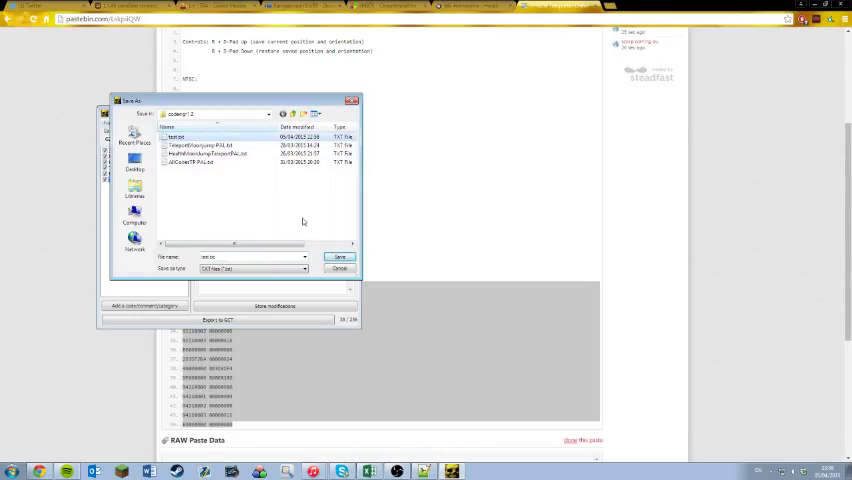
{"action": "left_click", "coordinate": [339, 268]}
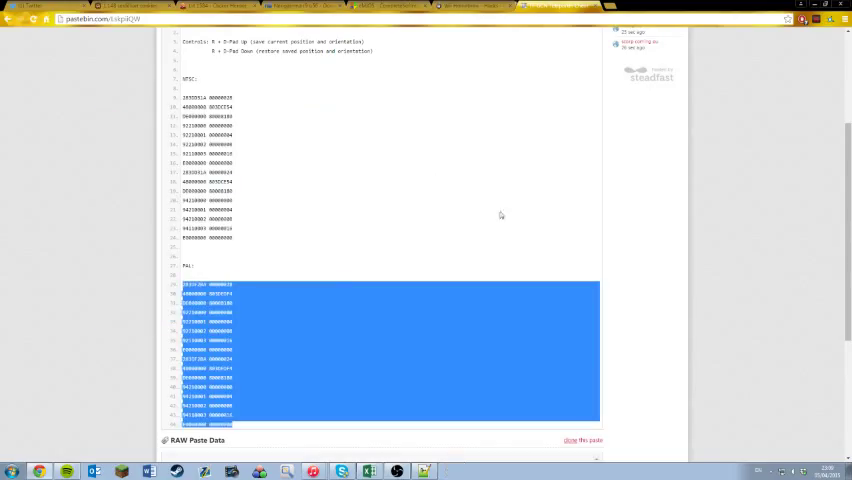
{"action": "mouse_move", "coordinate": [435, 432]}
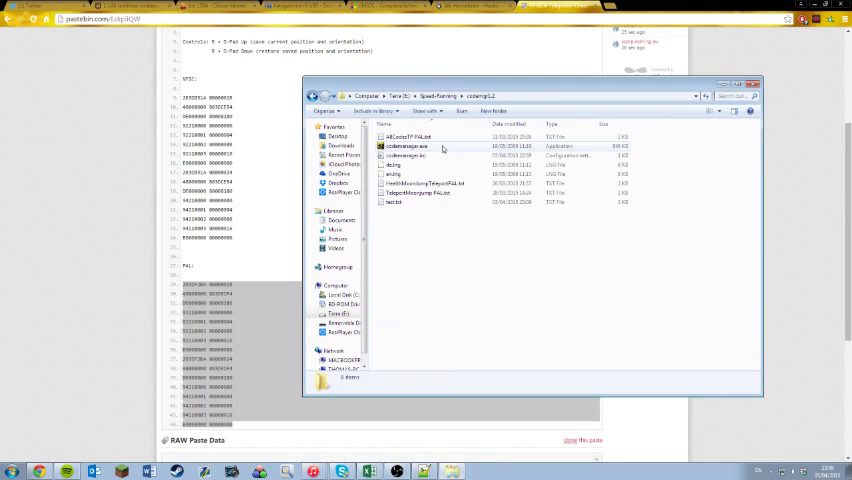
Step: Relaunch codemanager.exe and view the Teleport entry's stored code lines
{"action": "double_click", "coordinate": [411, 145]}
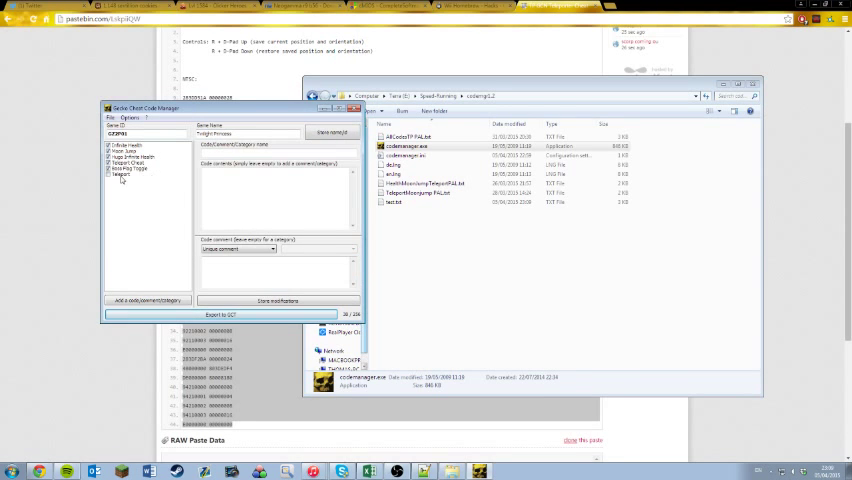
{"action": "left_click", "coordinate": [120, 175]}
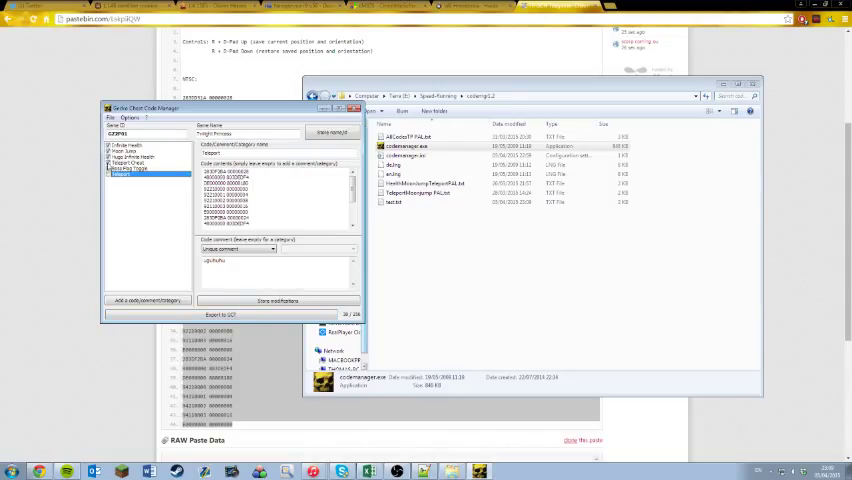
Step: After viewing the health cheats, export checked codes as GZ2P01.gct to drive E:
{"action": "left_click", "coordinate": [130, 156]}
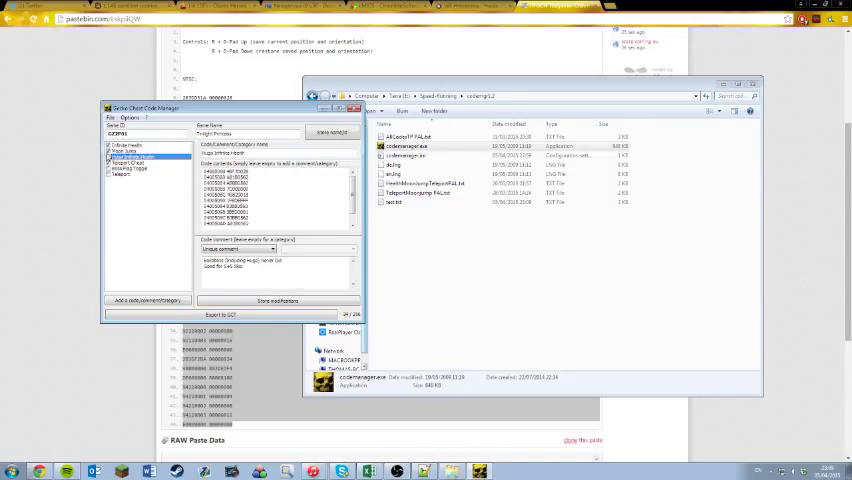
{"action": "left_click", "coordinate": [130, 145]}
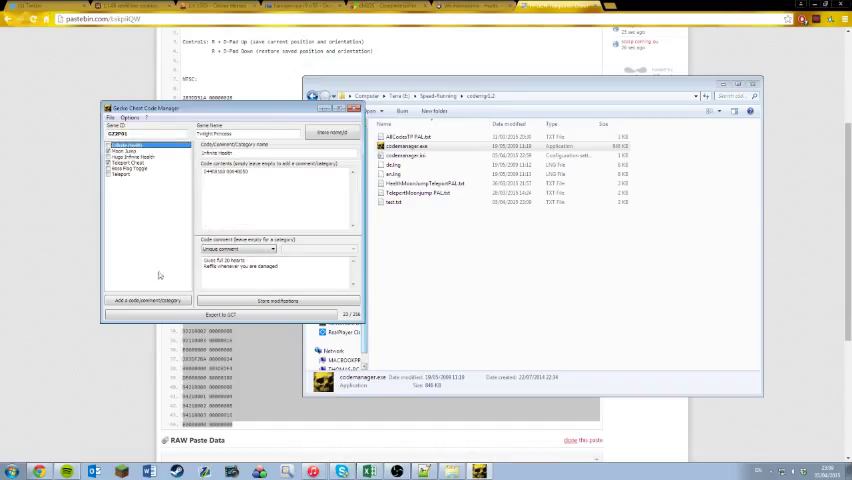
{"action": "left_click", "coordinate": [224, 314]}
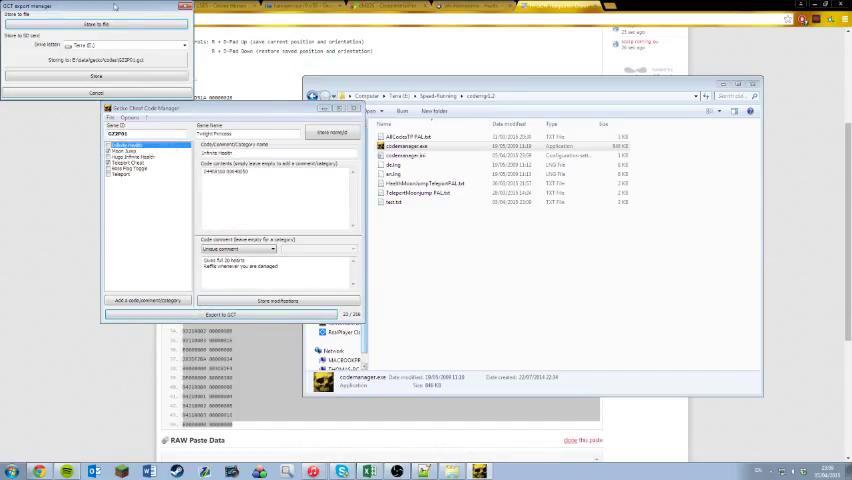
{"action": "left_click", "coordinate": [328, 135]}
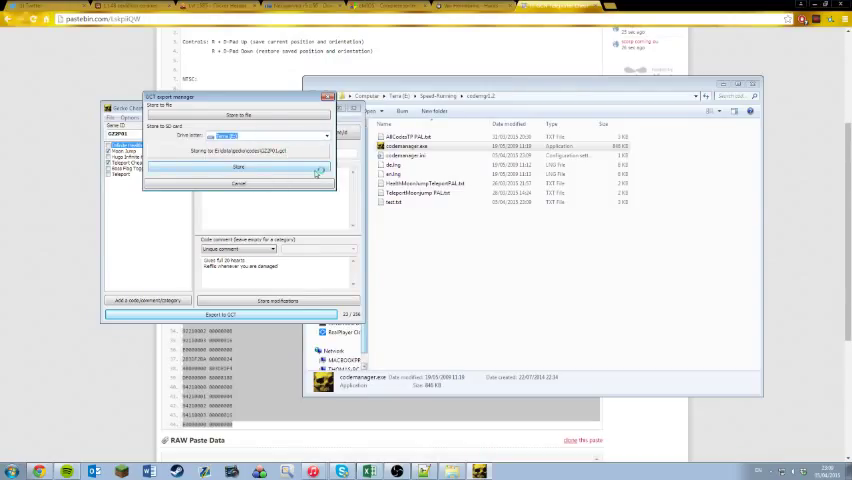
{"action": "left_click", "coordinate": [238, 167]}
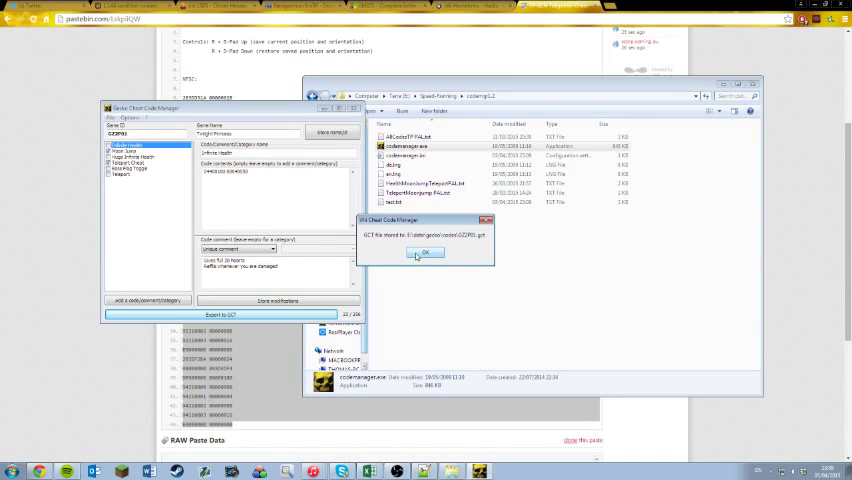
{"action": "left_click", "coordinate": [425, 252]}
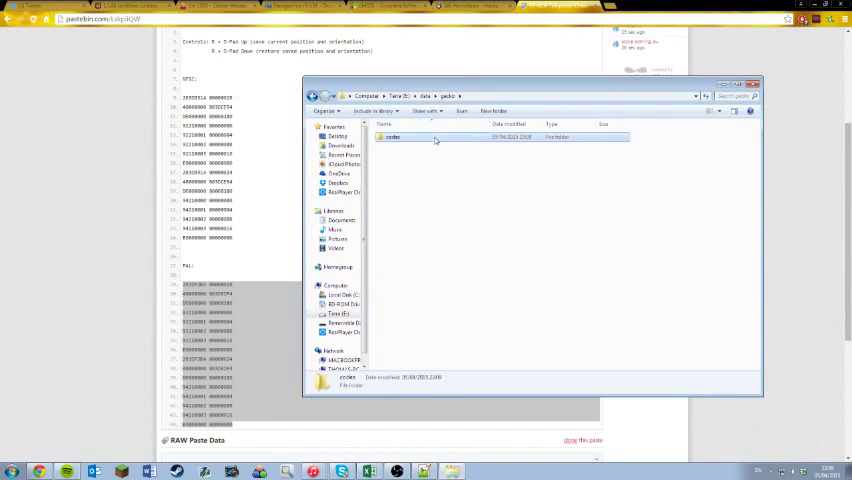
Step: Open E:'s gecko codes folder, then browse the SD card's apps\NeoGamma folder
{"action": "double_click", "coordinate": [393, 137]}
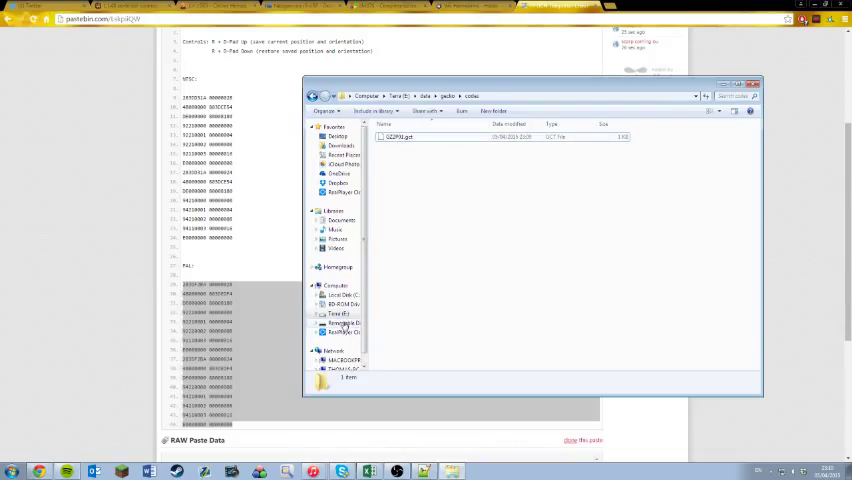
{"action": "left_click", "coordinate": [343, 323]}
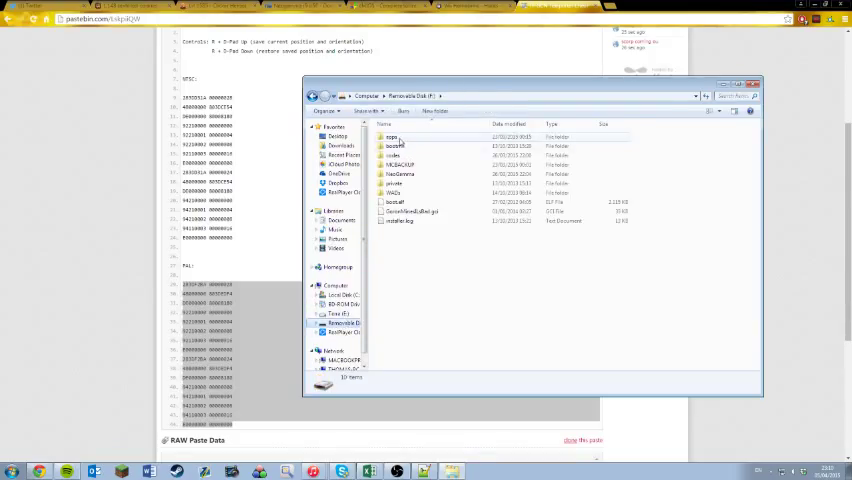
{"action": "double_click", "coordinate": [391, 137]}
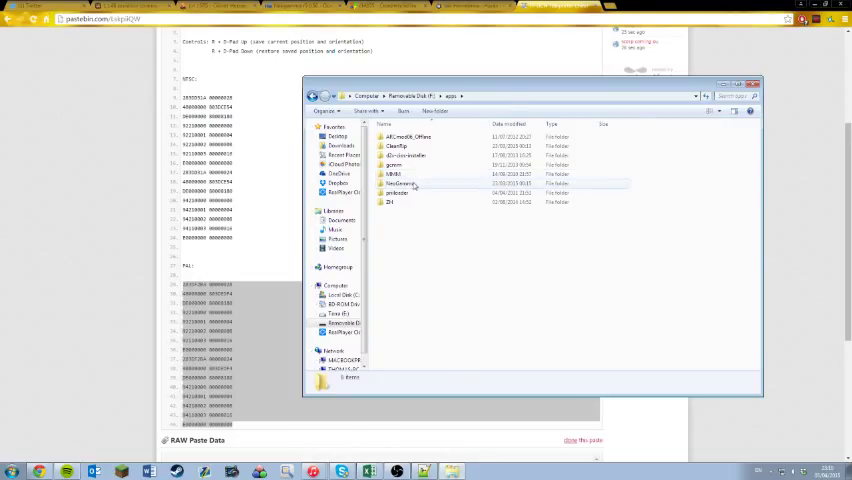
{"action": "left_click", "coordinate": [400, 183]}
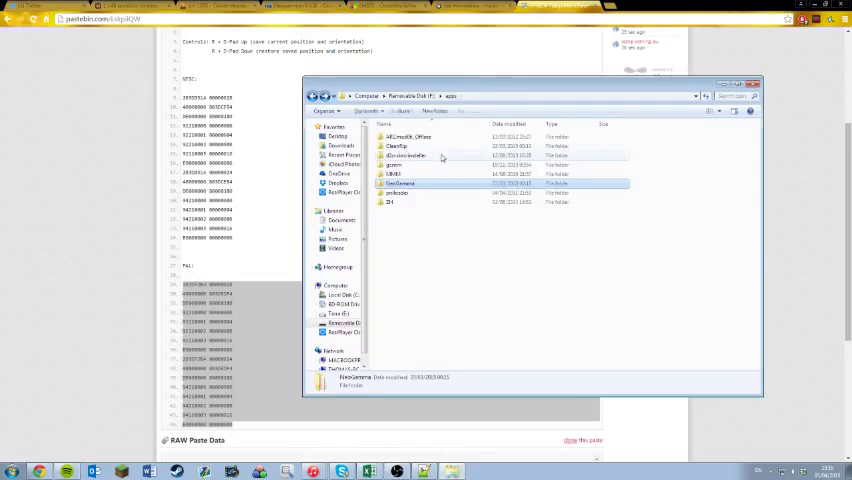
{"action": "left_click", "coordinate": [398, 165]}
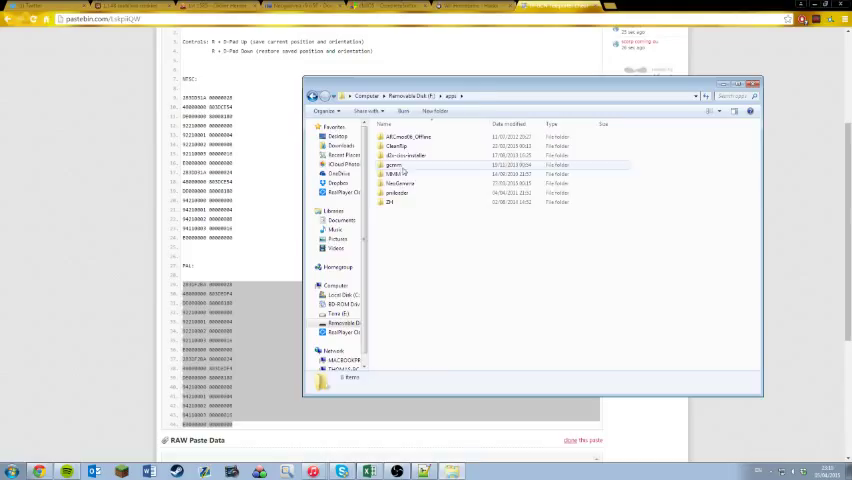
{"action": "double_click", "coordinate": [399, 182]}
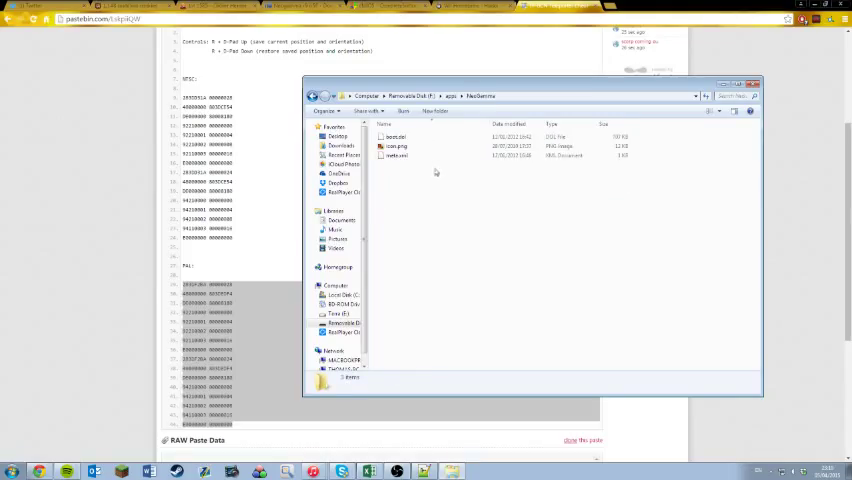
Step: Return to the SD card's top level and open its codes folder with GZ2P01.gct
{"action": "left_click", "coordinate": [437, 95]}
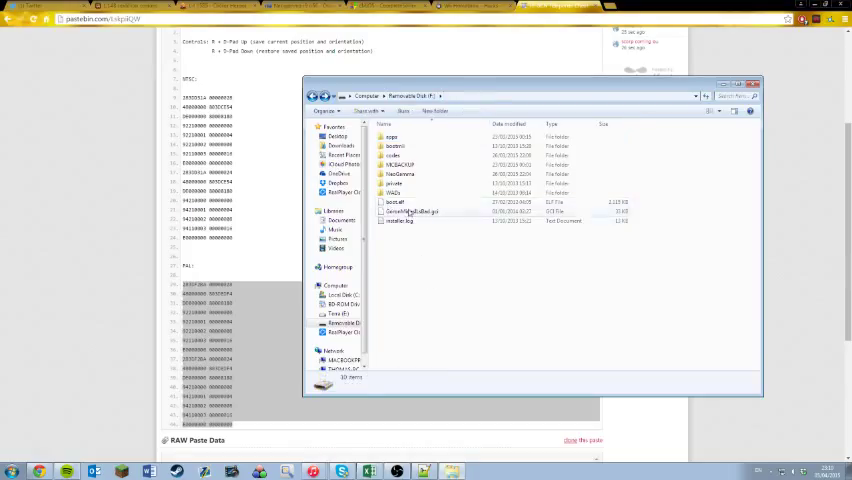
{"action": "left_click", "coordinate": [393, 156]}
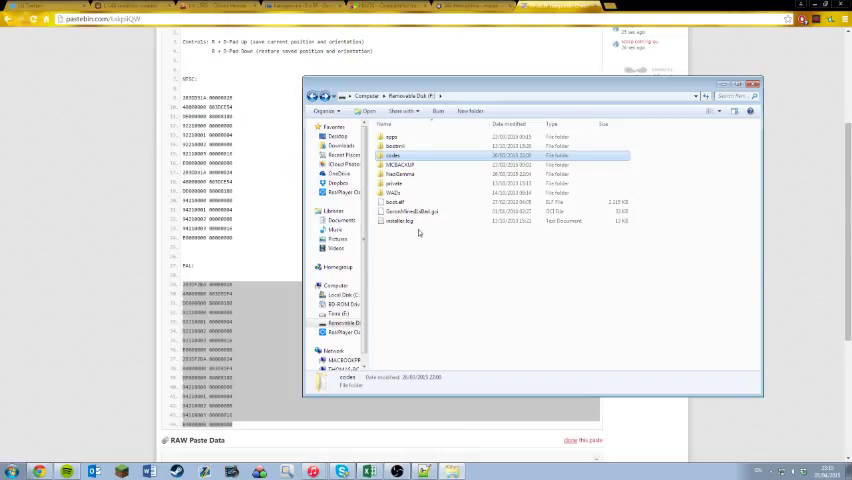
{"action": "double_click", "coordinate": [392, 156]}
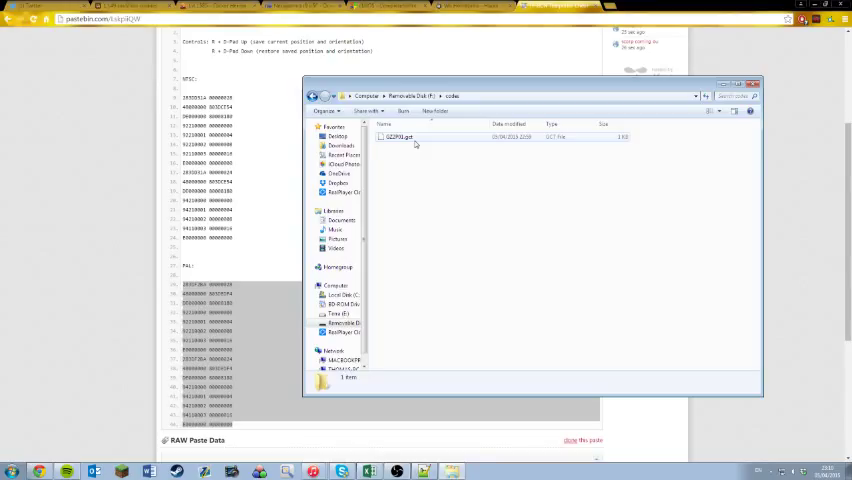
{"action": "left_click", "coordinate": [415, 137]}
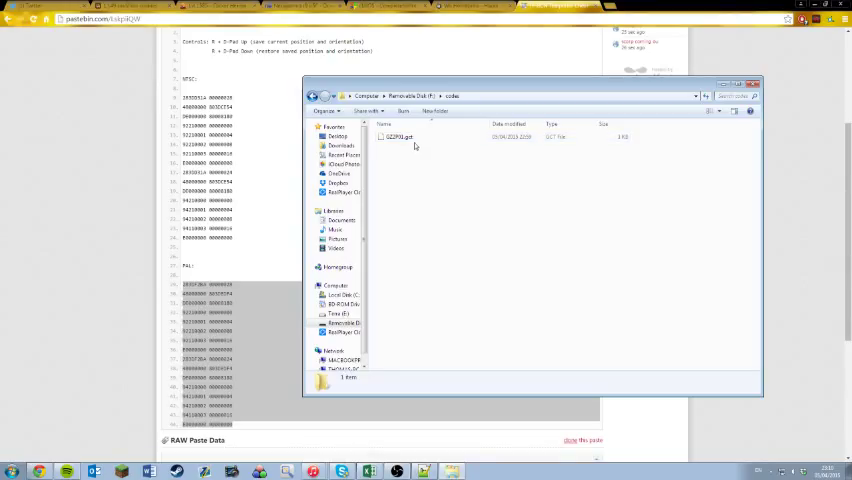
{"action": "mouse_move", "coordinate": [424, 168]}
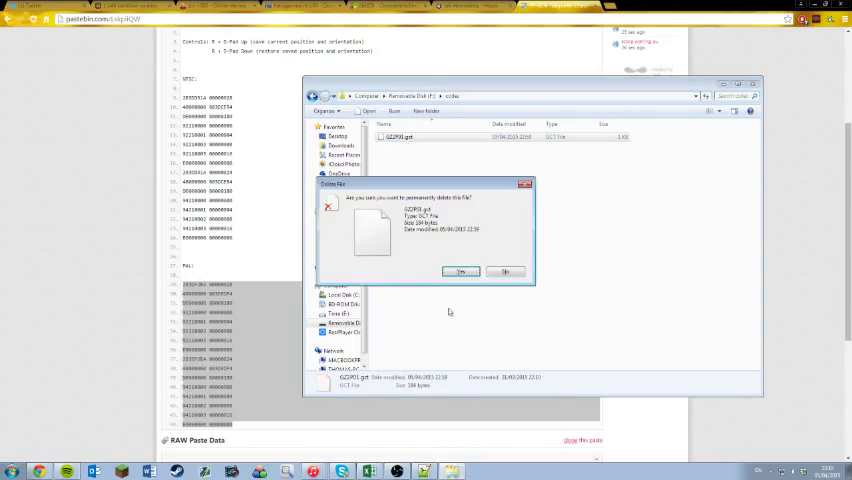
Step: Permanently delete the old GZ2P01.gct, then reopen the SD card's codes folder
{"action": "left_click", "coordinate": [460, 272]}
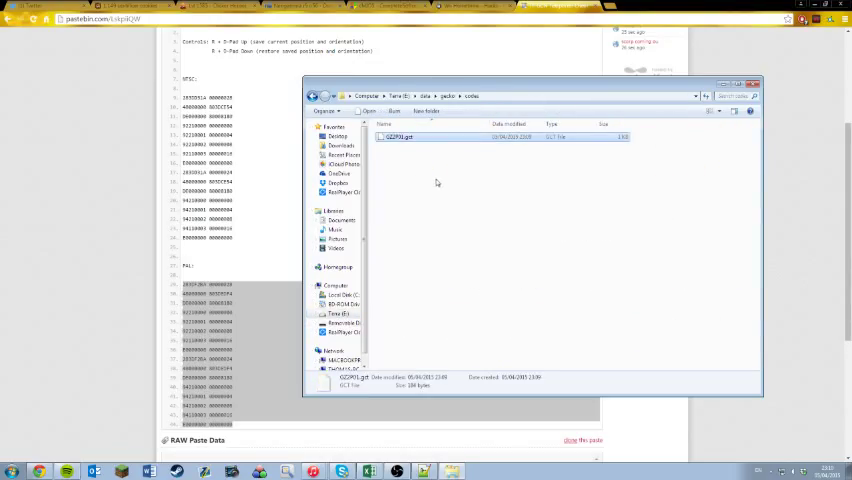
{"action": "left_click", "coordinate": [344, 322]}
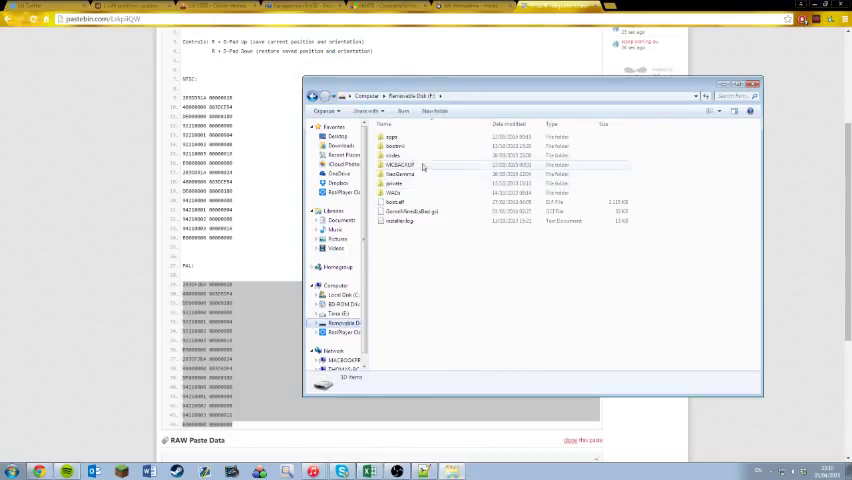
{"action": "double_click", "coordinate": [393, 155]}
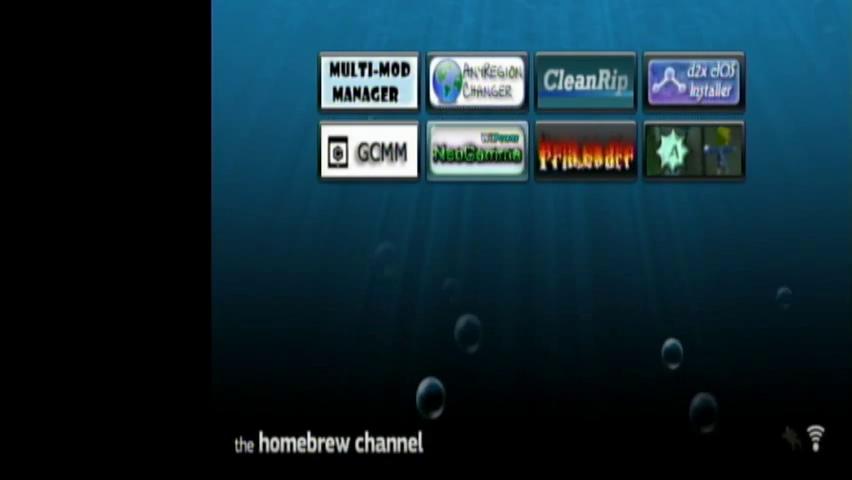
Step: Launch the NeoGamma app from the Homebrew Channel
{"action": "left_click", "coordinate": [477, 153]}
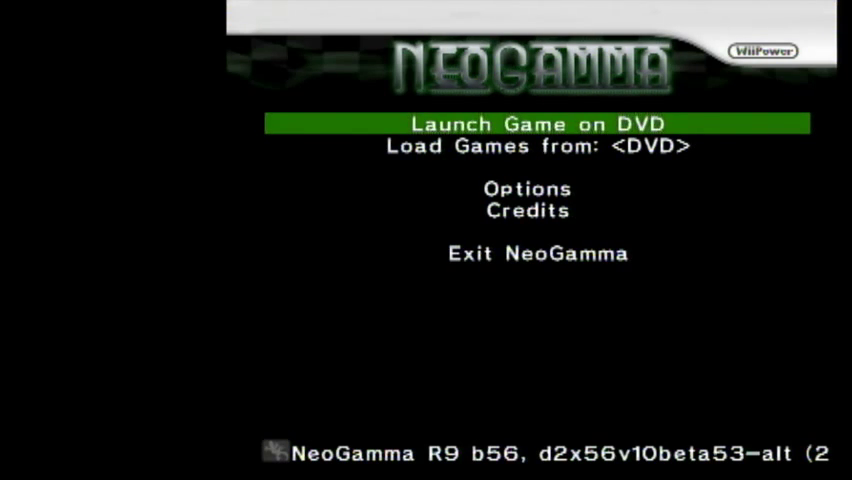
Step: Set NeoGamma's storage device to SD using cIOS, save the config, and return
{"action": "left_click", "coordinate": [527, 188]}
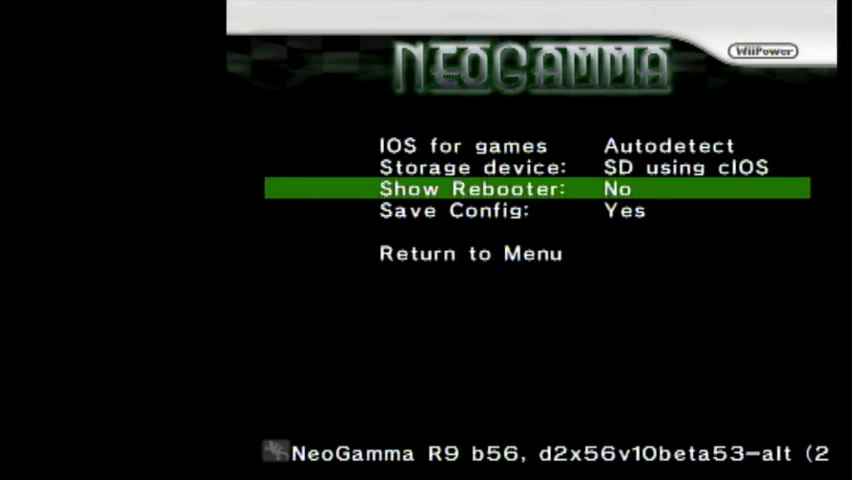
{"action": "key", "text": "Down"}
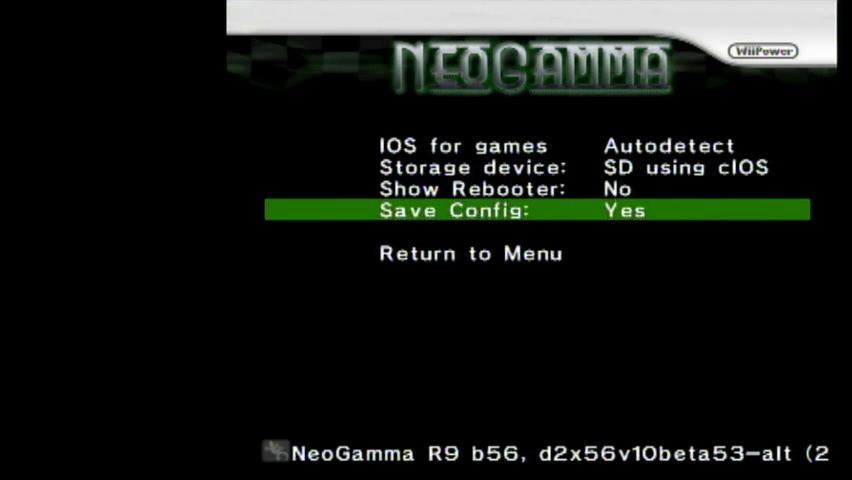
{"action": "key", "text": "Down"}
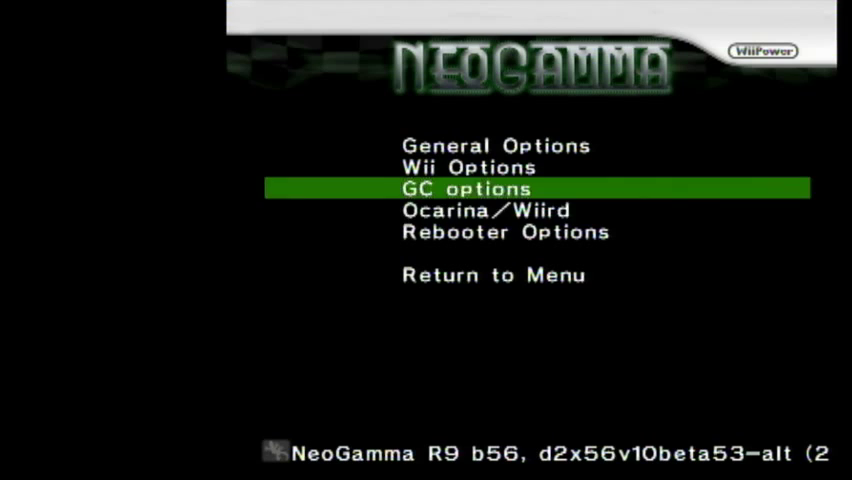
Step: Enable GC Ocarina with VI hook type in Ocarina/Wiird options, then return to menu
{"action": "key", "text": "down"}
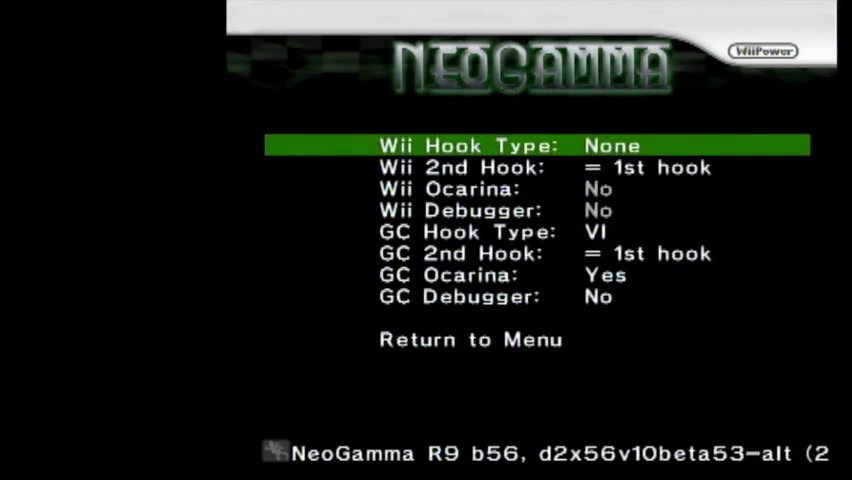
{"action": "key", "text": "down"}
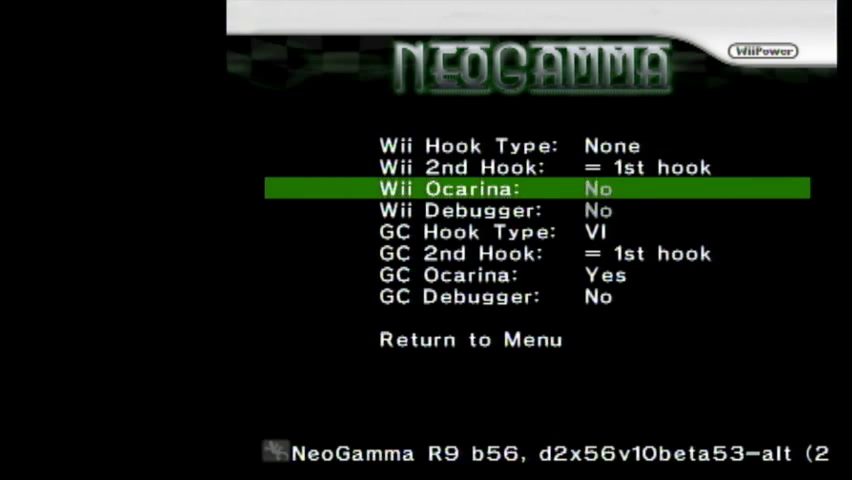
{"action": "key", "text": "up"}
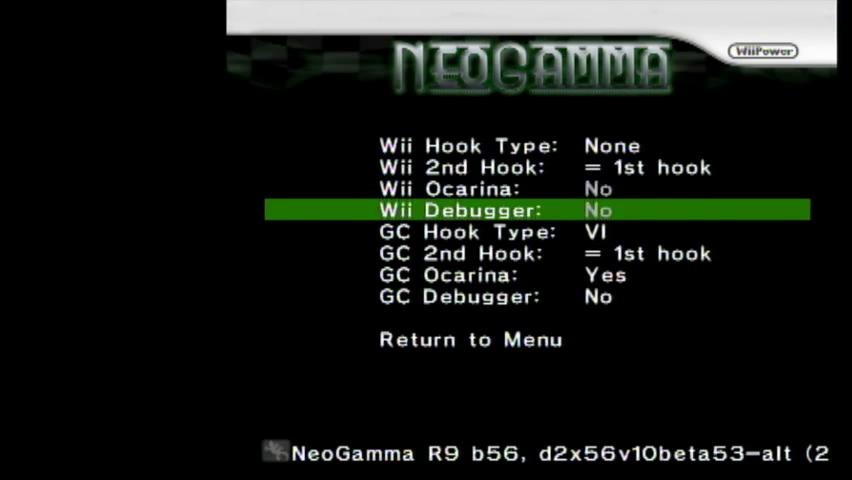
{"action": "key", "text": "up"}
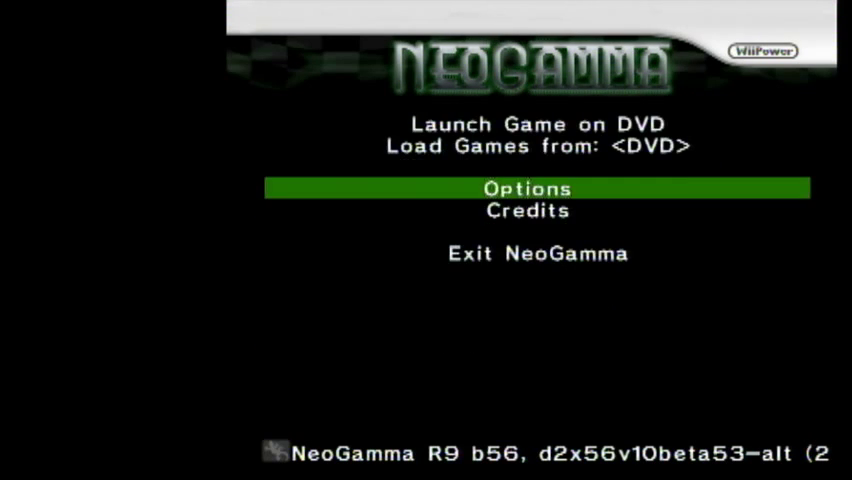
Step: Select Launch Game on DVD to start Twilight Princess from the disc
{"action": "key", "text": "up"}
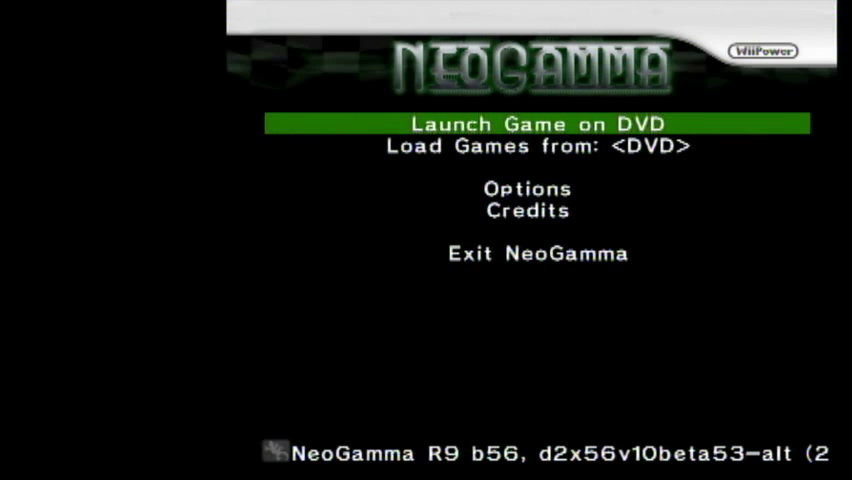
{"action": "left_click", "coordinate": [537, 123]}
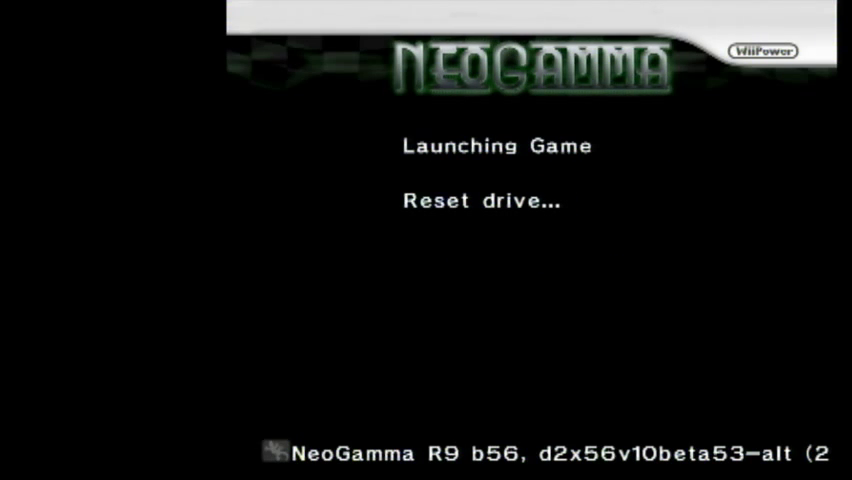